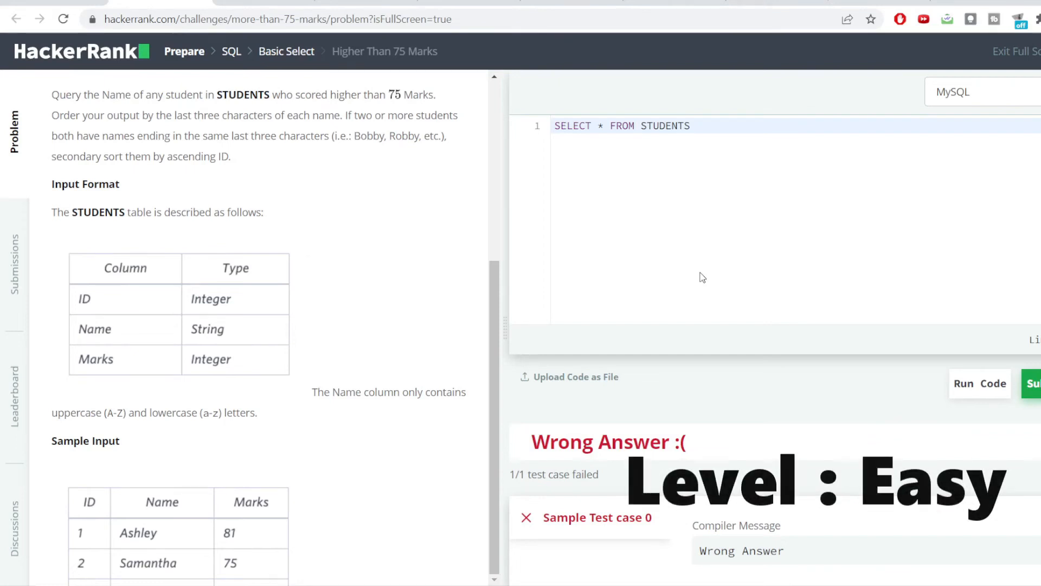
mouse_move(188, 173)
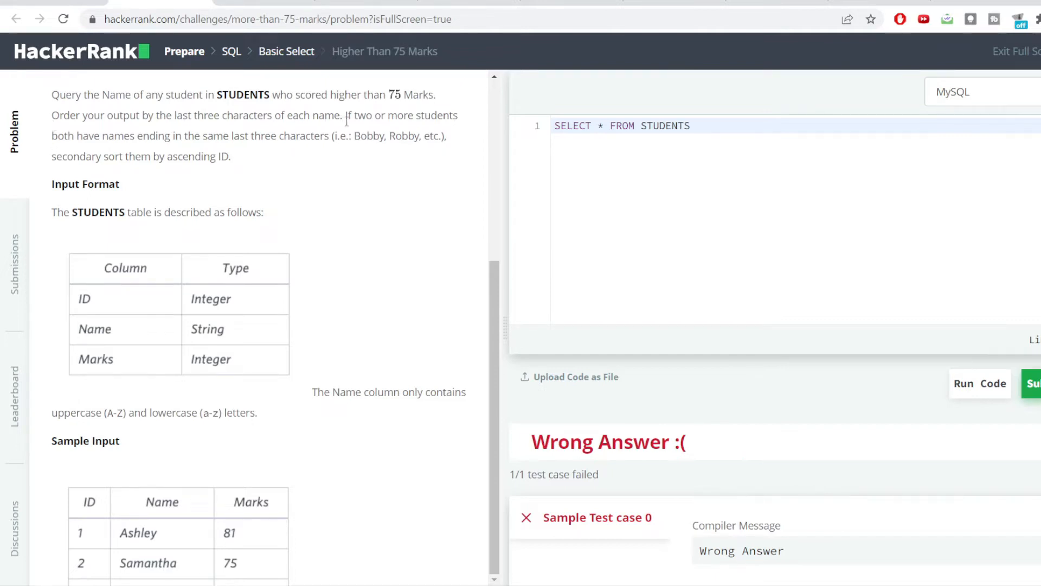
Review the name-ending rule, then add WHERE MARKS>75 to the end of the query
drag(345, 115, 445, 137)
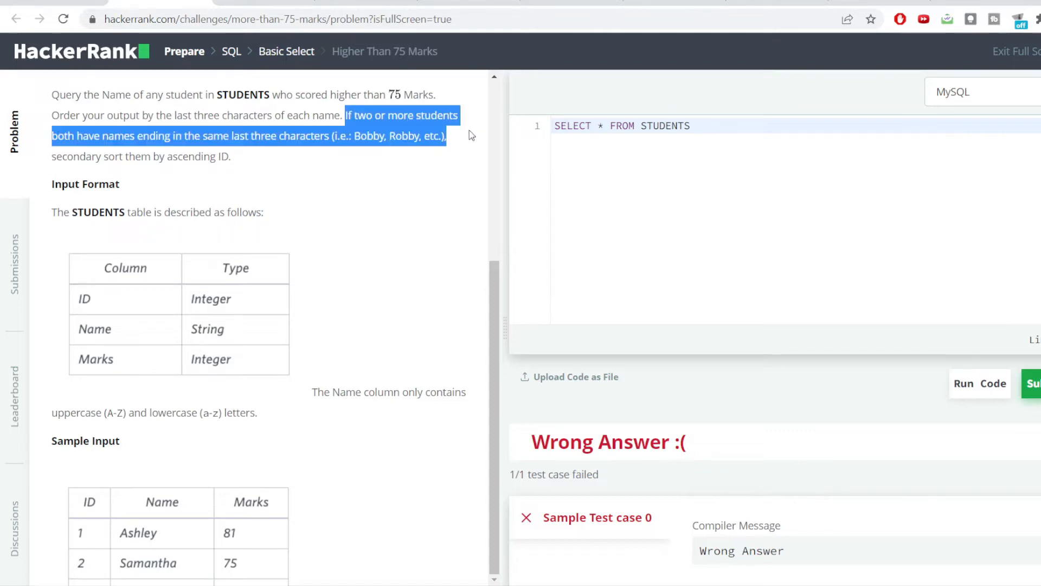
drag(469, 136, 257, 136)
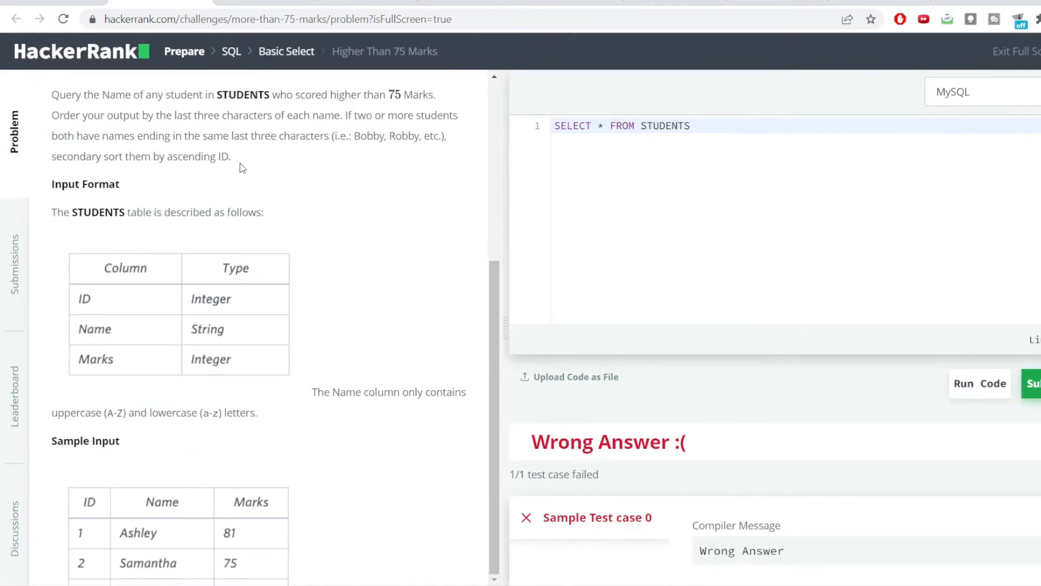
mouse_move(332, 343)
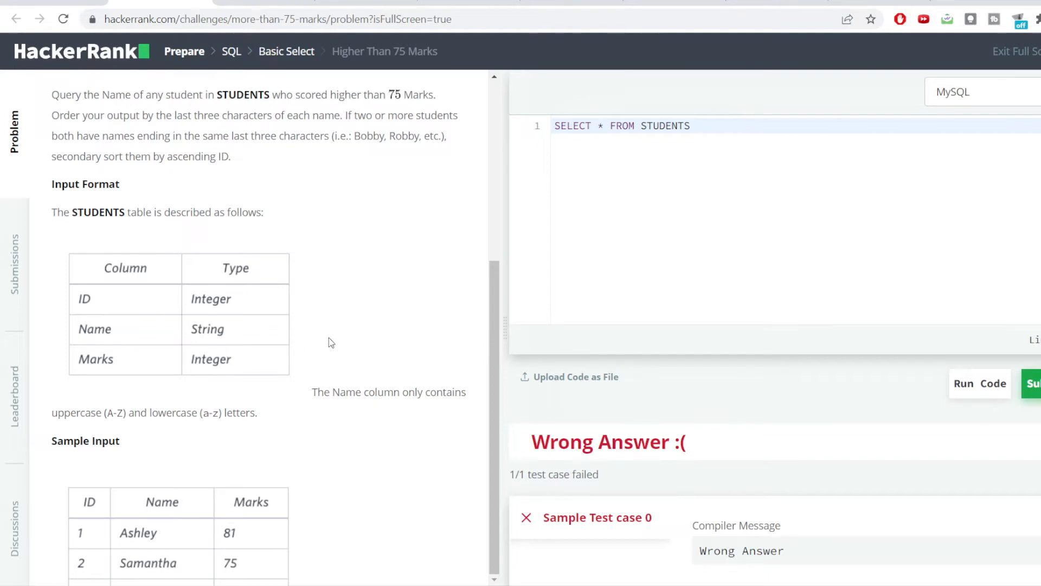
mouse_move(155, 308)
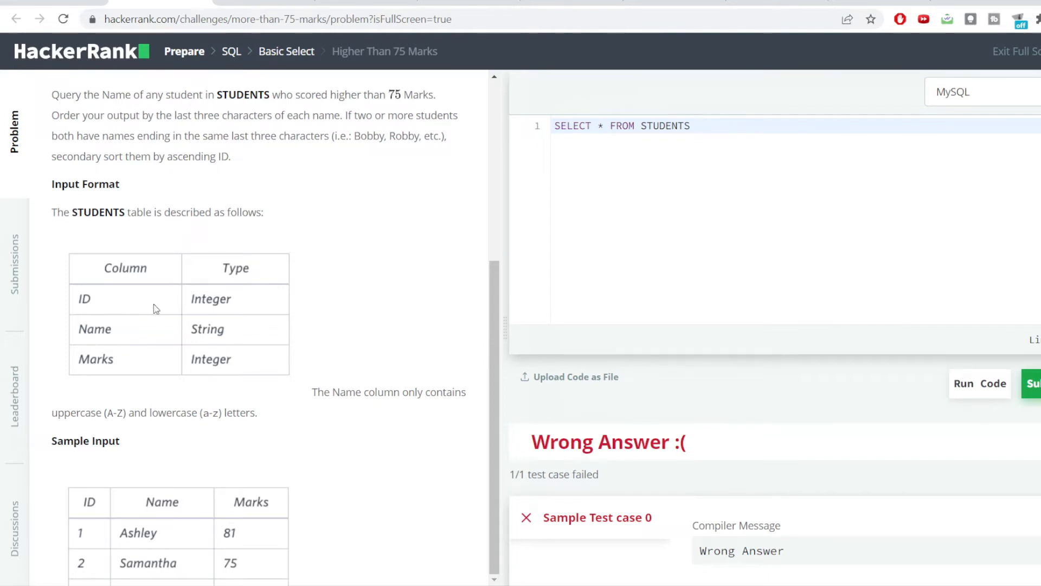
mouse_move(84, 304)
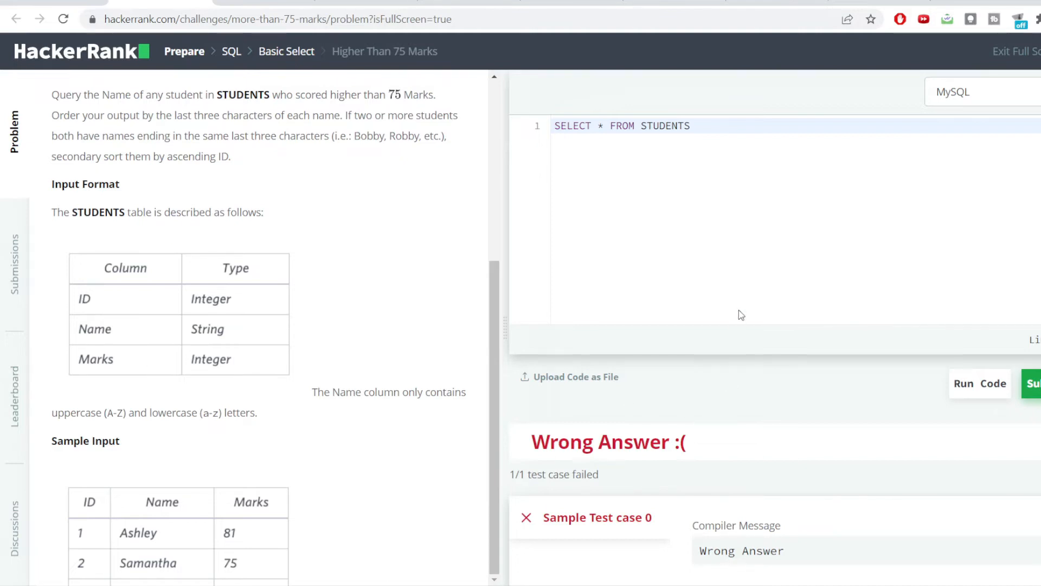
scroll(down, 3)
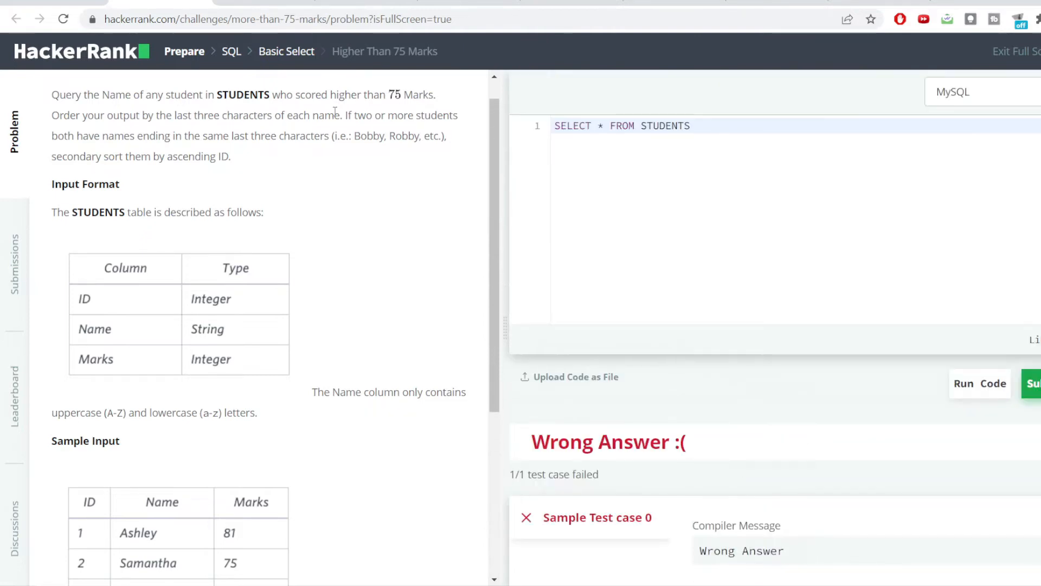
drag(272, 94, 312, 95)
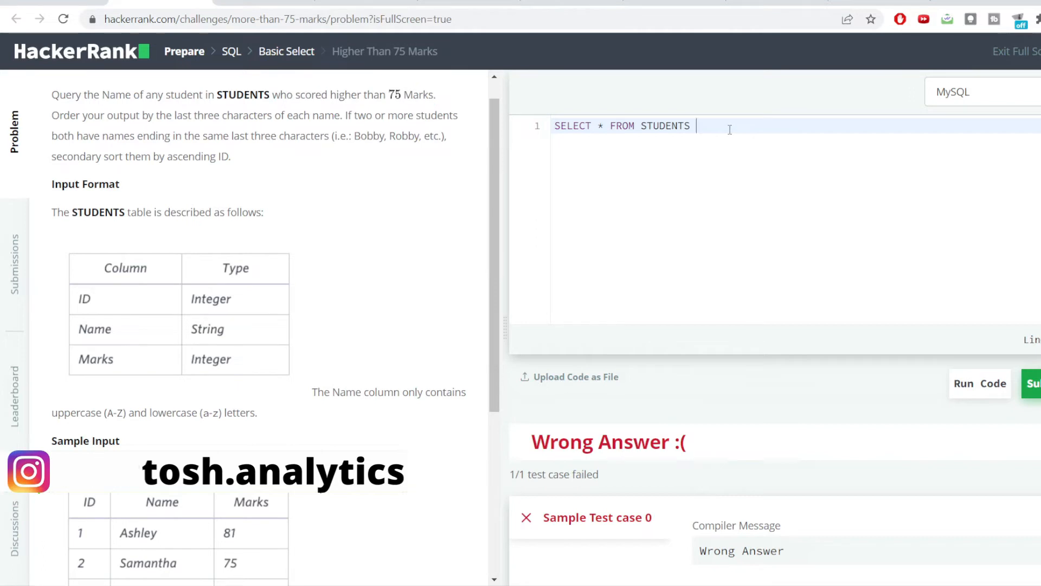
text(WHE)
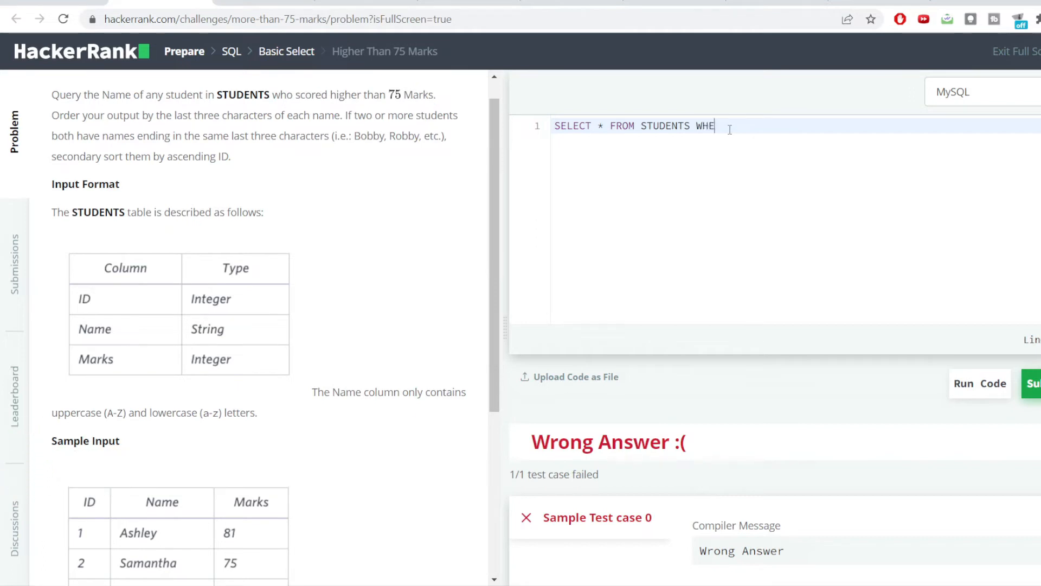
text(RE)
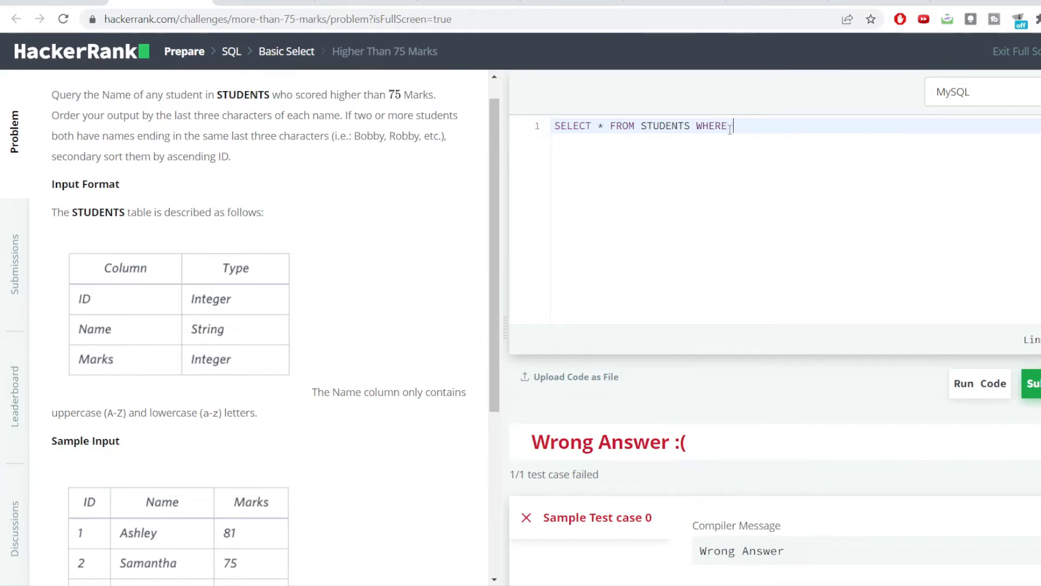
text(MARK)
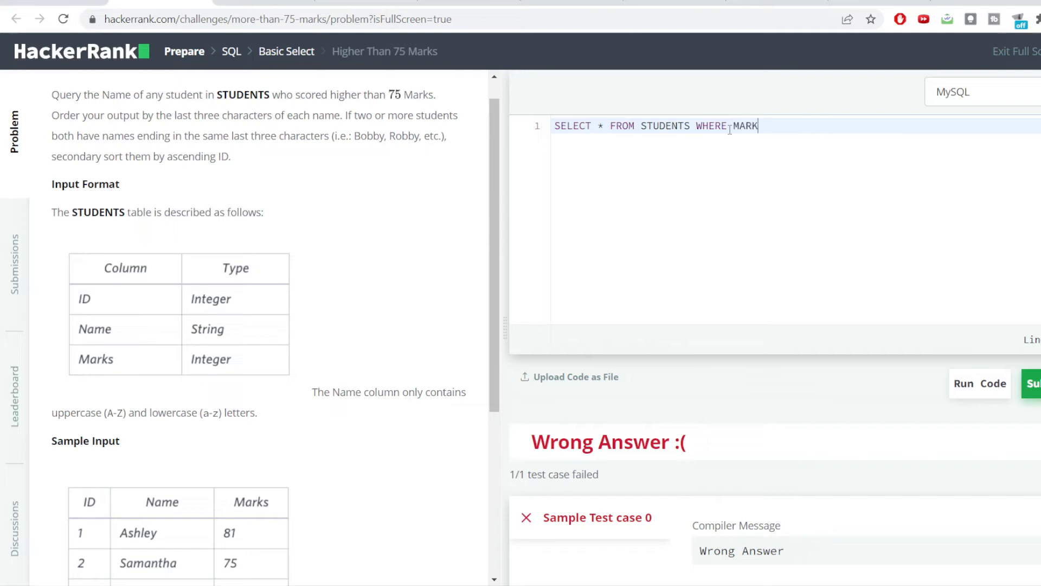
text(S>75)
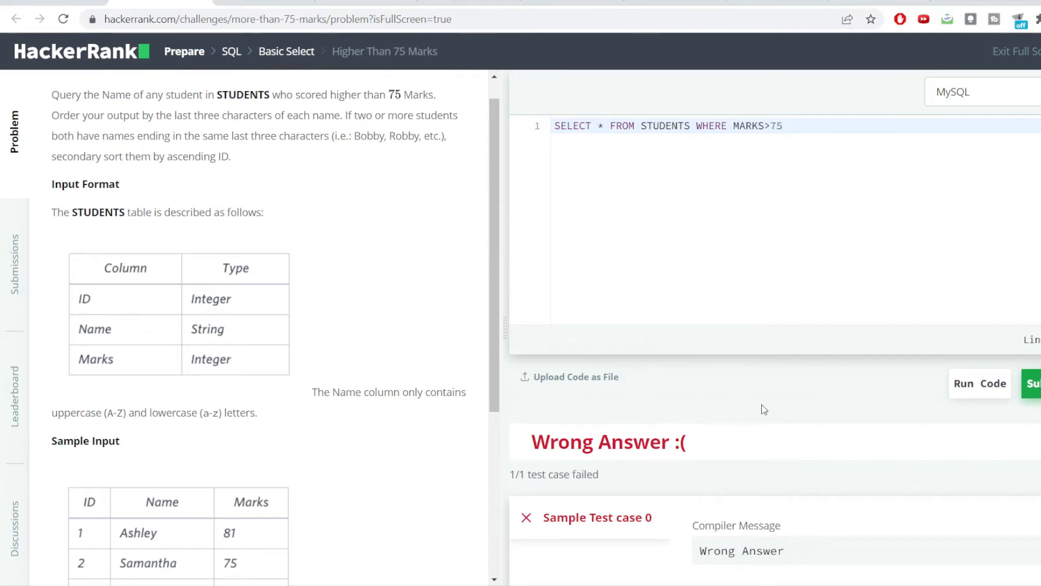
mouse_move(106, 88)
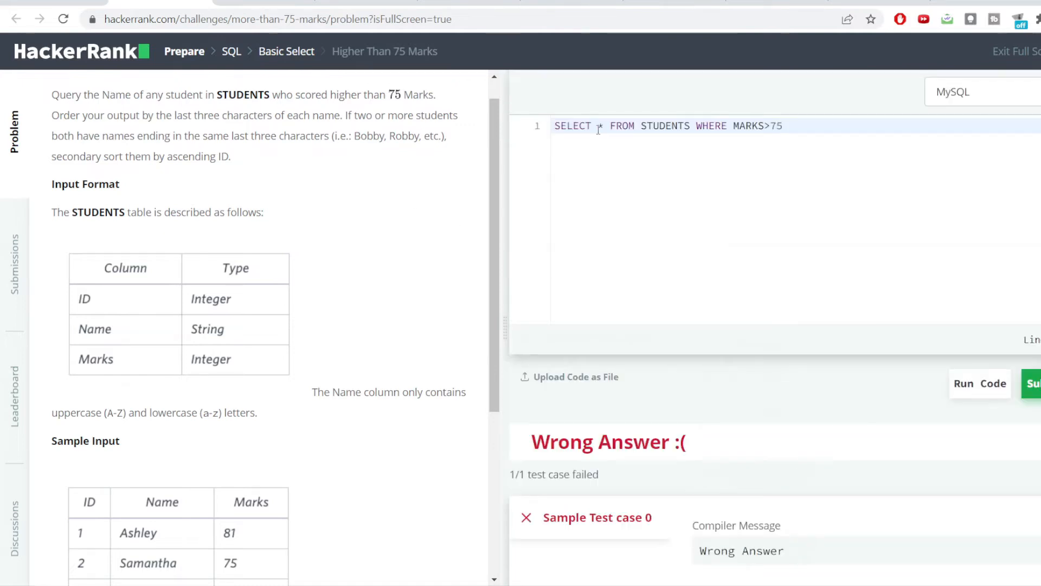
Select only NAME instead of * and run the query on the sample test
text(N)
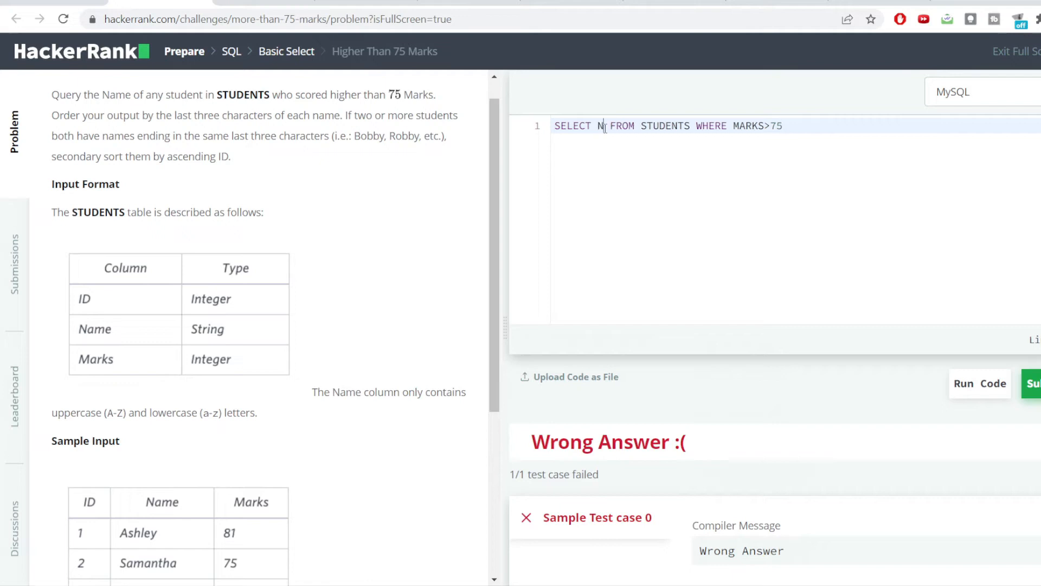
text(AME)
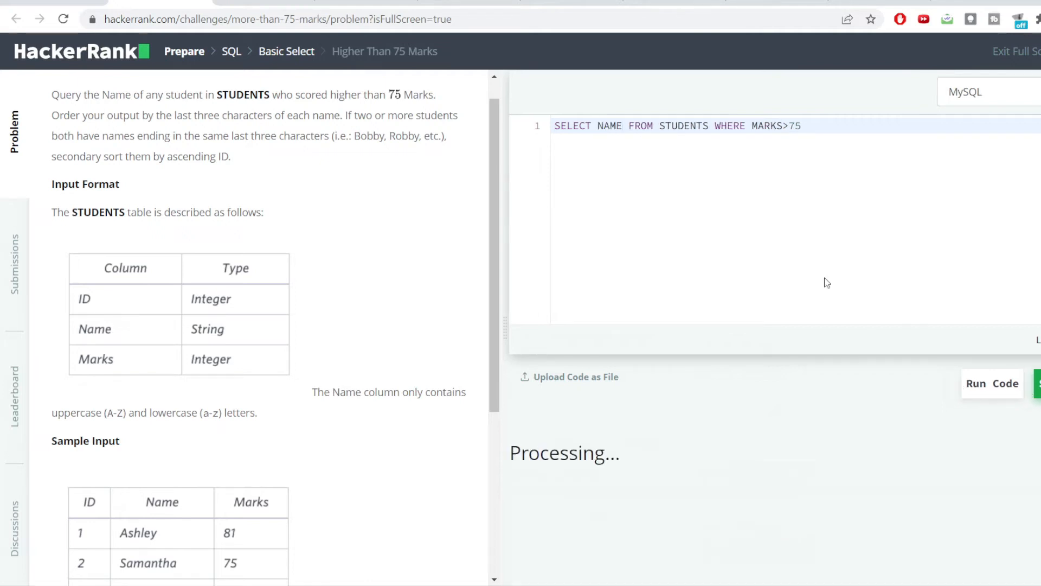
click(992, 383)
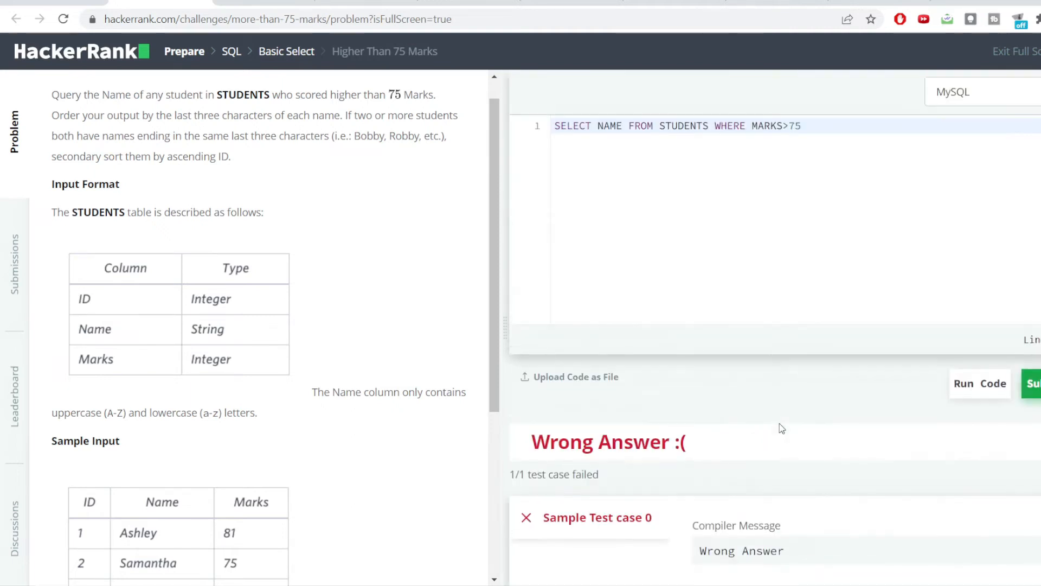
Add ORDER BY RIGHT(NAME,3) ASC so results sort by the last three name characters
scroll(down, 3)
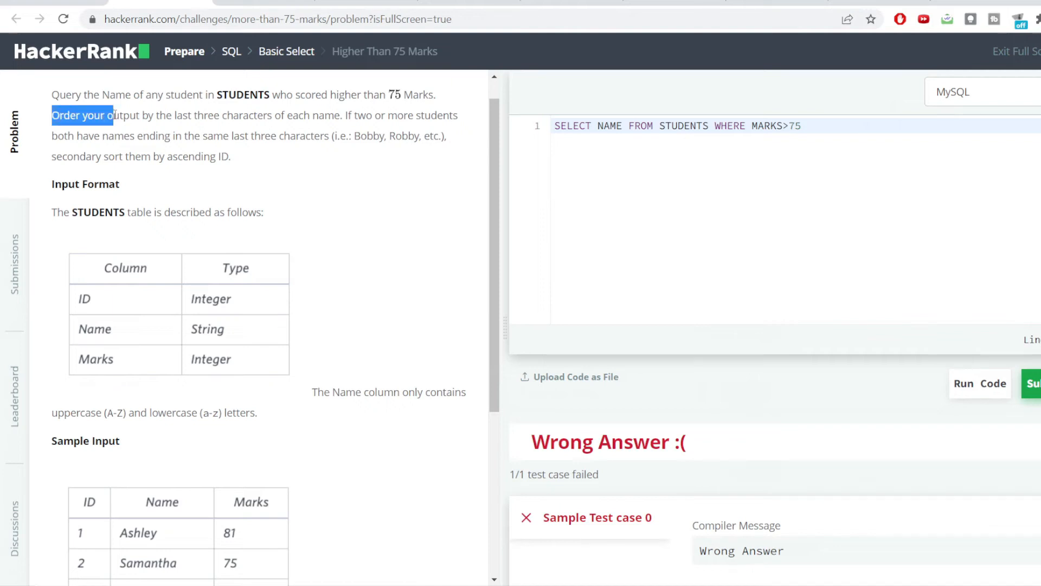
drag(116, 115, 303, 136)
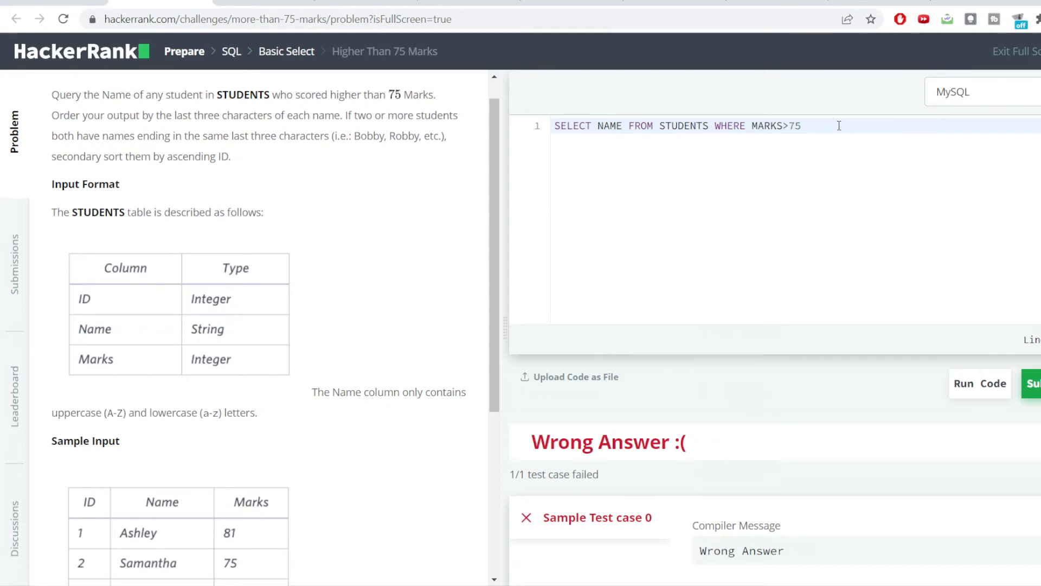
text(RIGH)
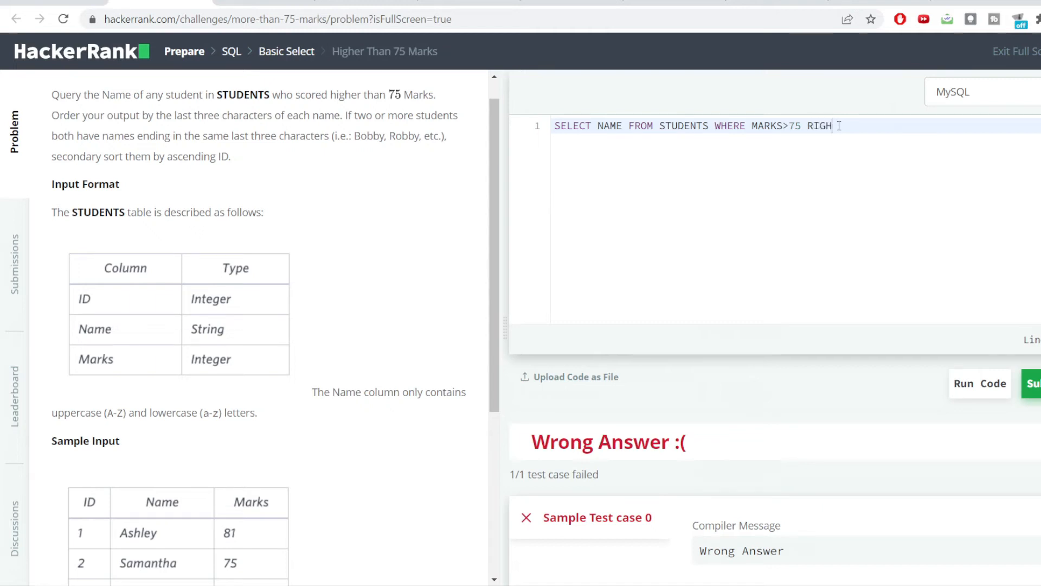
text(T()
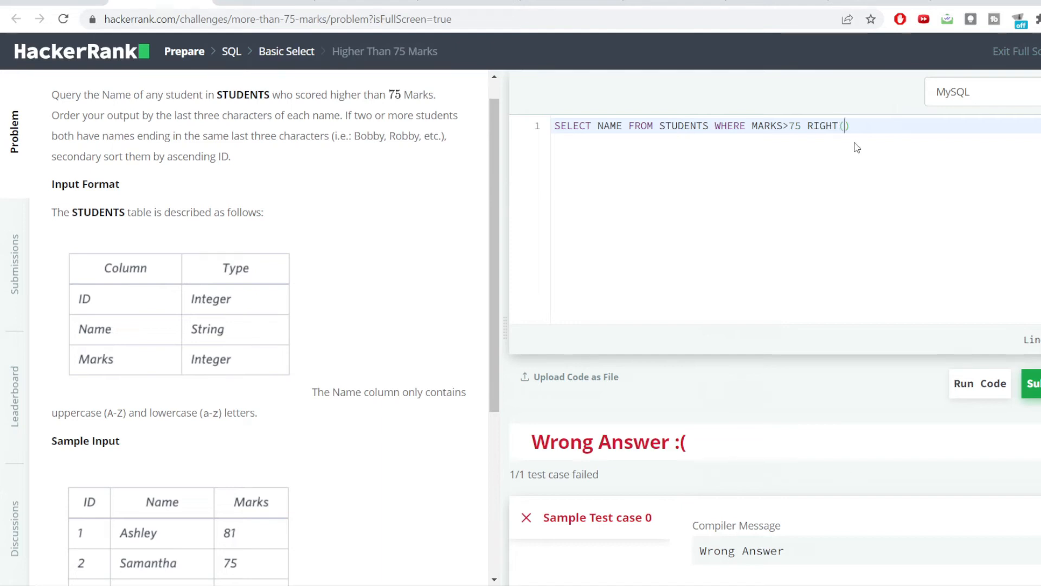
text(NAME)
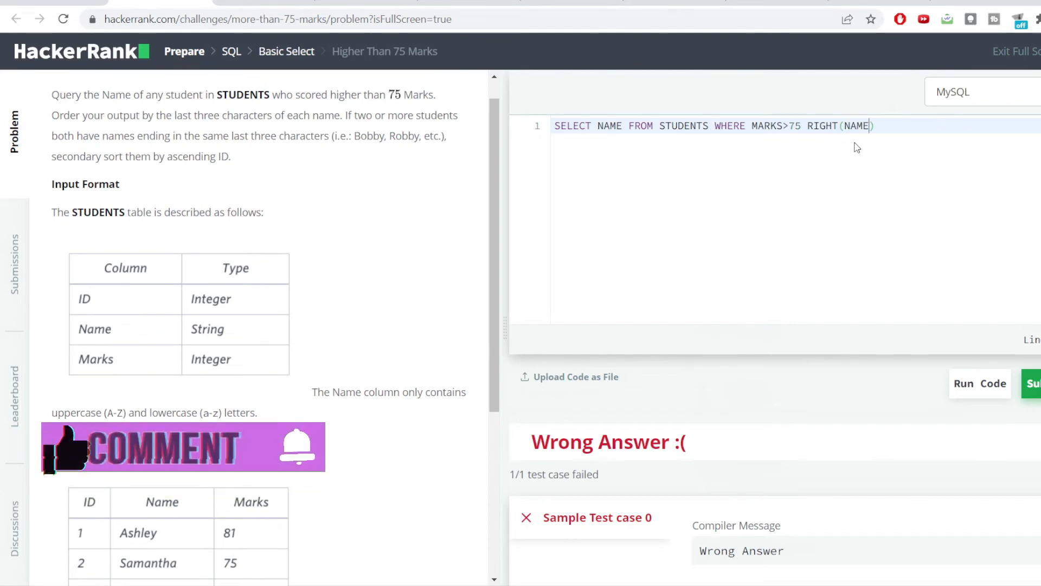
text(,3)
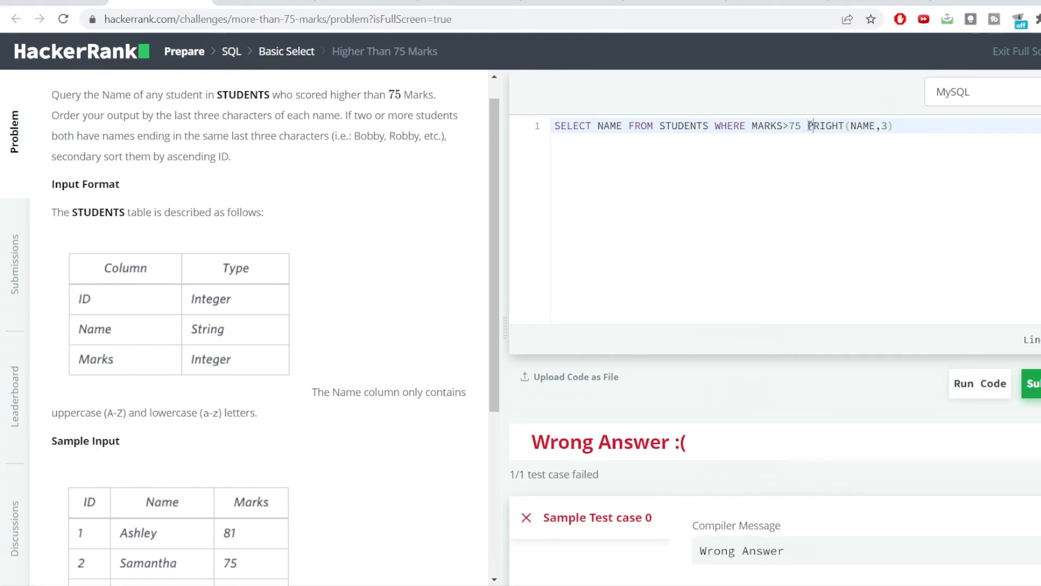
text(ORDER BY)
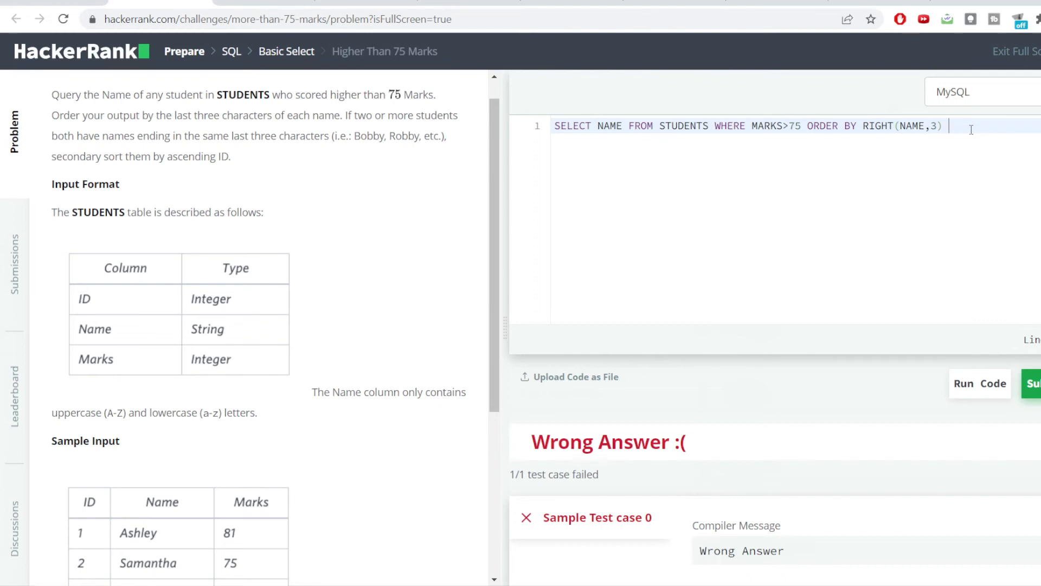
text(ASC)
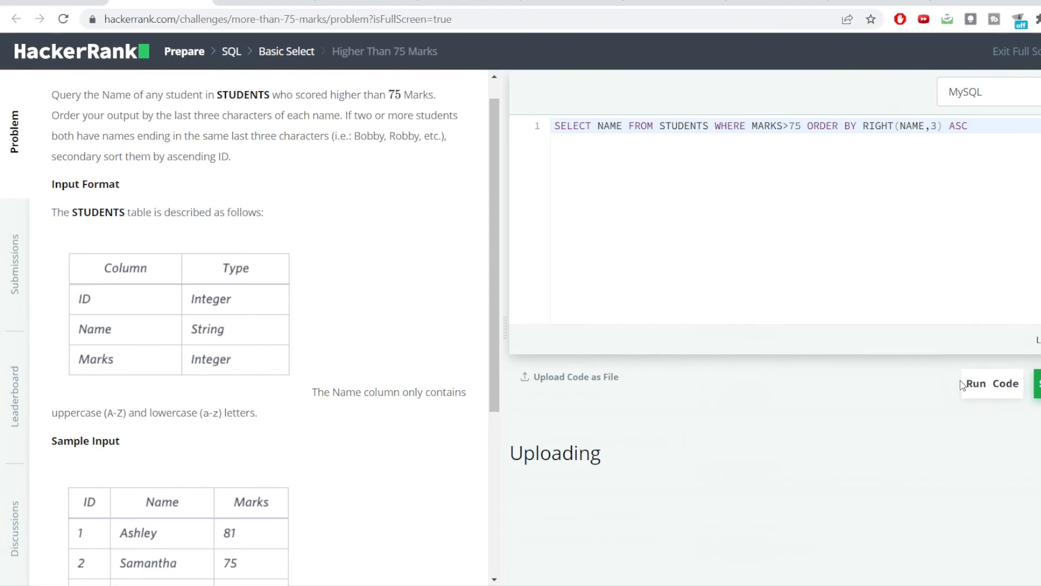
Run the query, then append ,ID as the tie-breaker sort and run it again to pass
click(1006, 383)
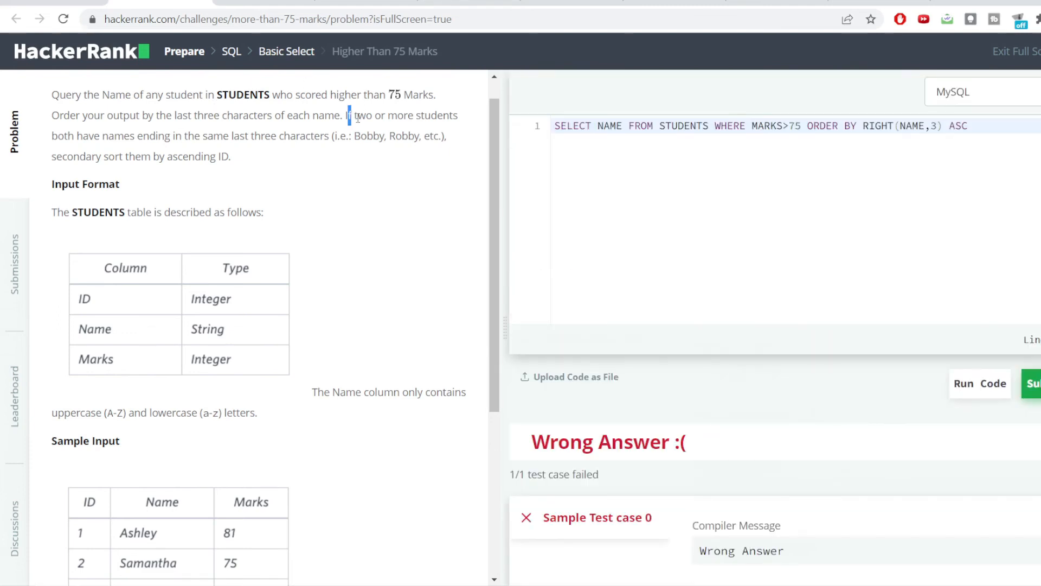
drag(346, 115, 446, 136)
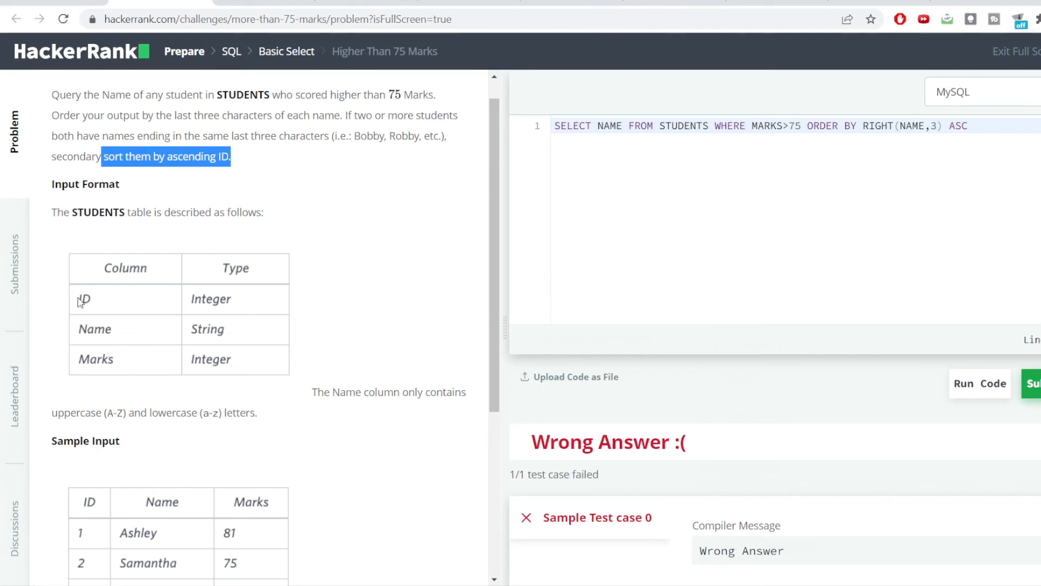
mouse_move(205, 271)
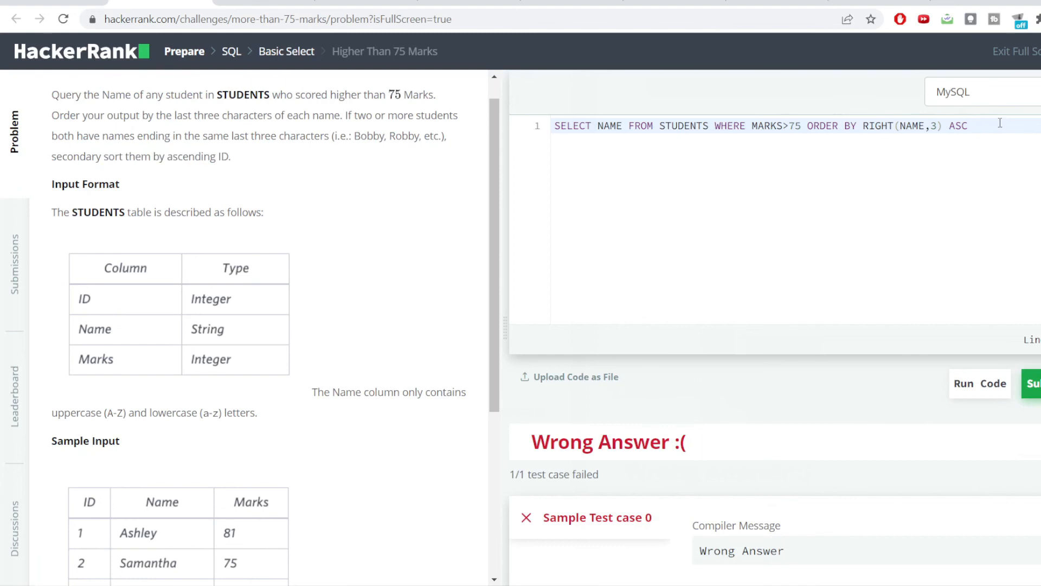
text(,ID)
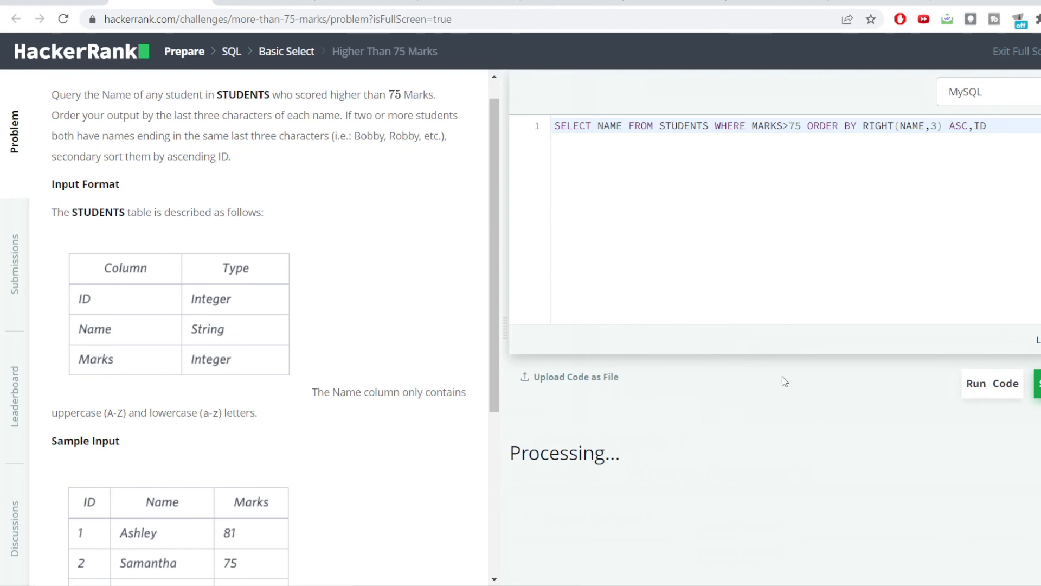
click(976, 383)
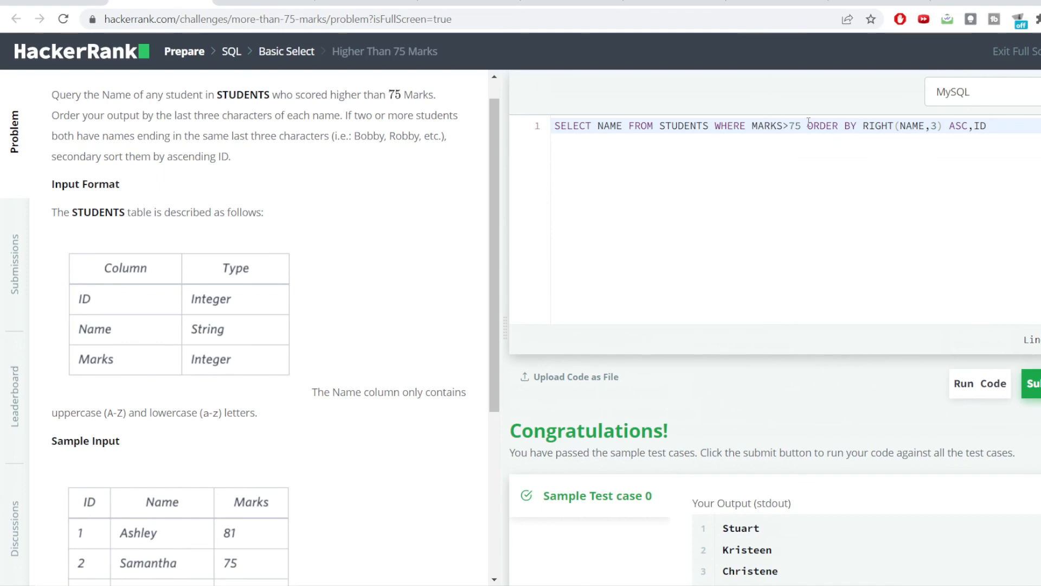
Move the ORDER BY clause onto its own second line and rerun the query
key(Enter)
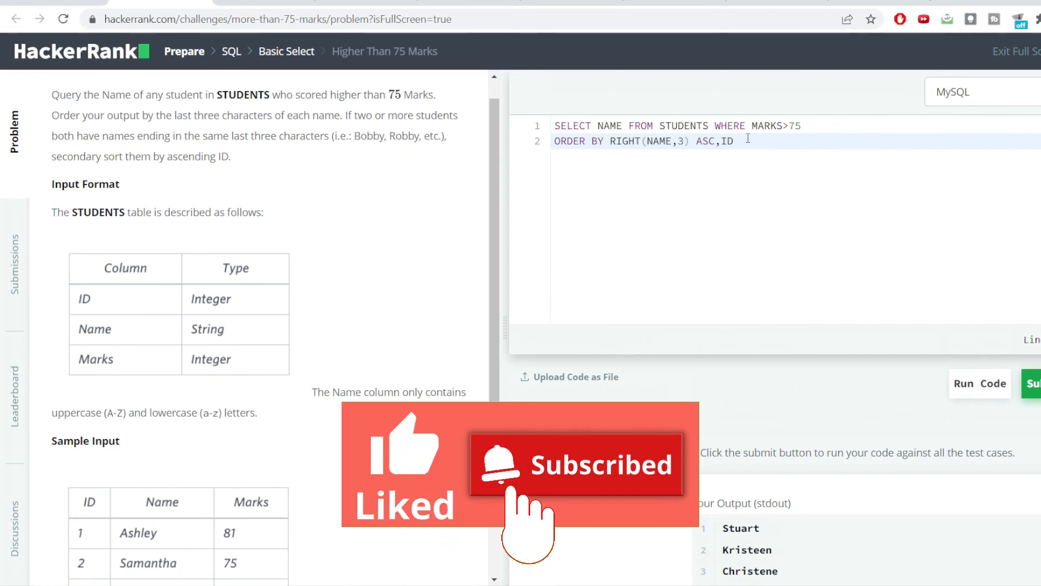
click(978, 383)
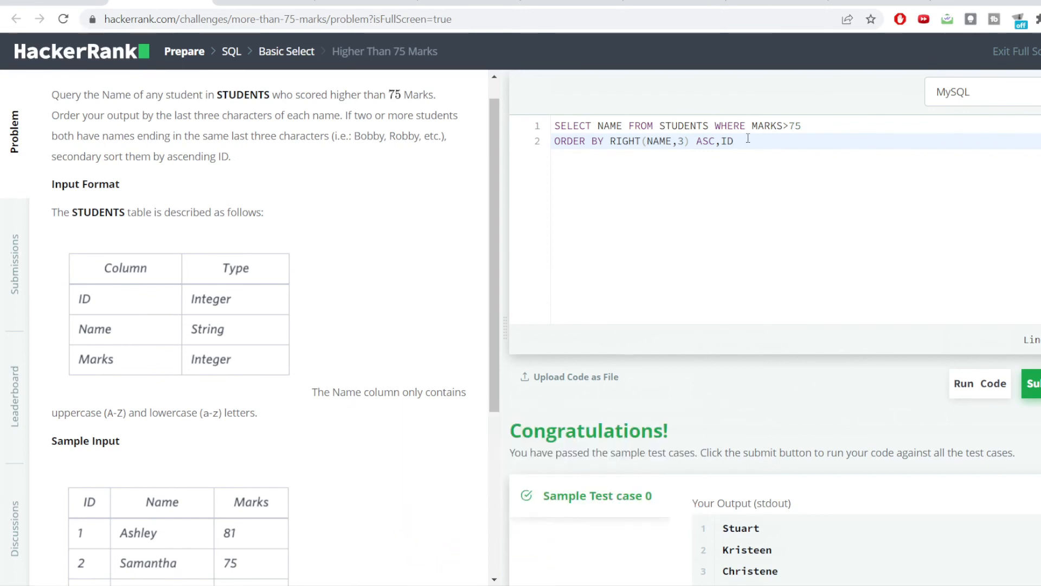